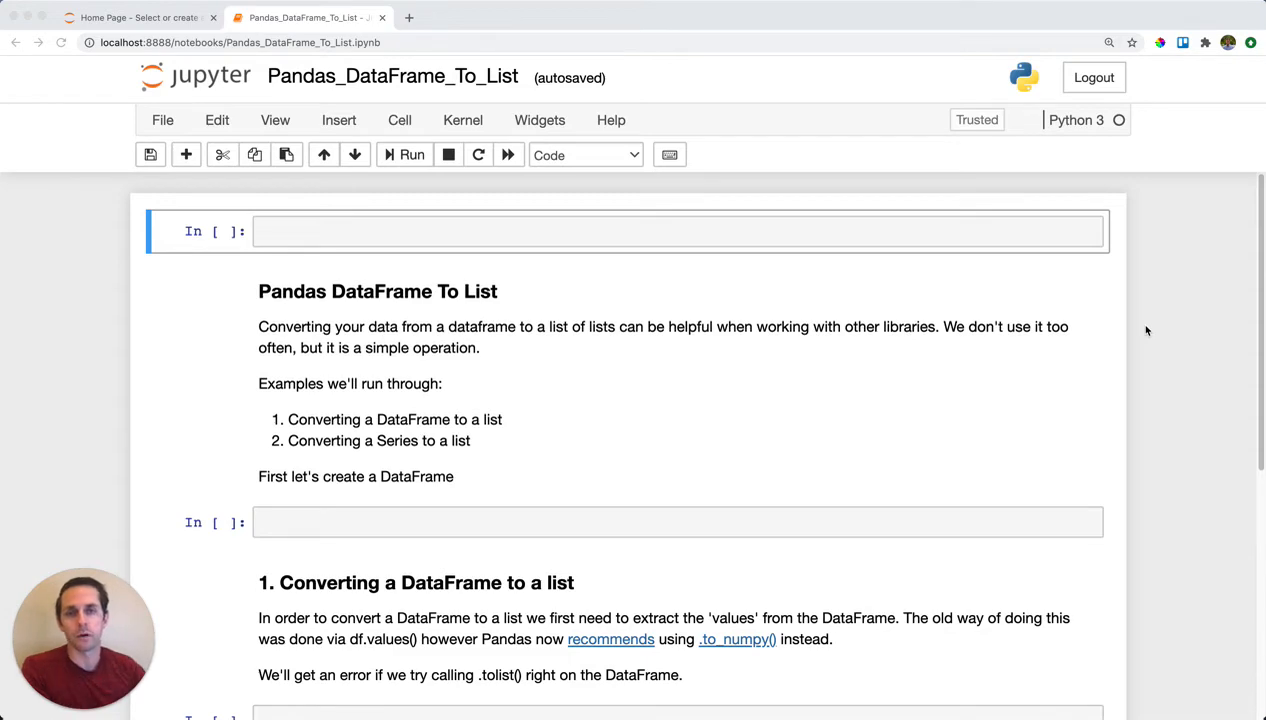
# Enter 'import pandas as pd' in the first cell to load pandas
pyautogui.write('import pandas as pd')
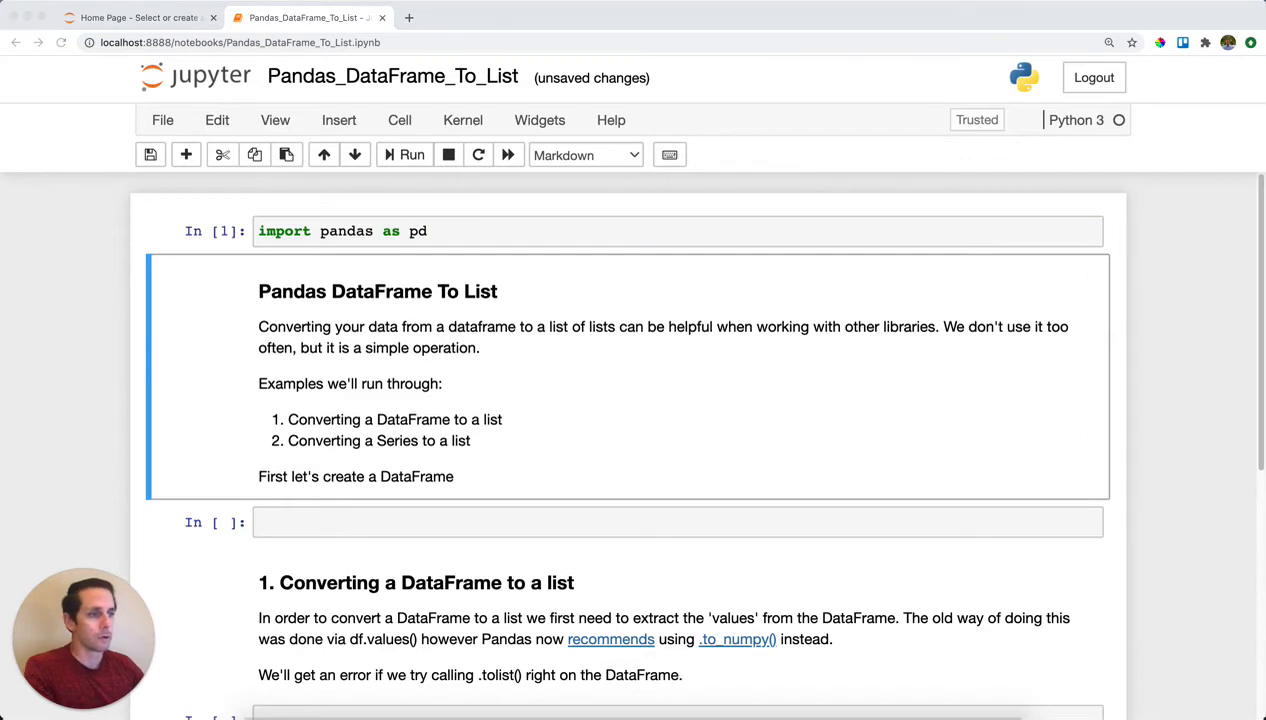
pyautogui.moveTo(370, 535)
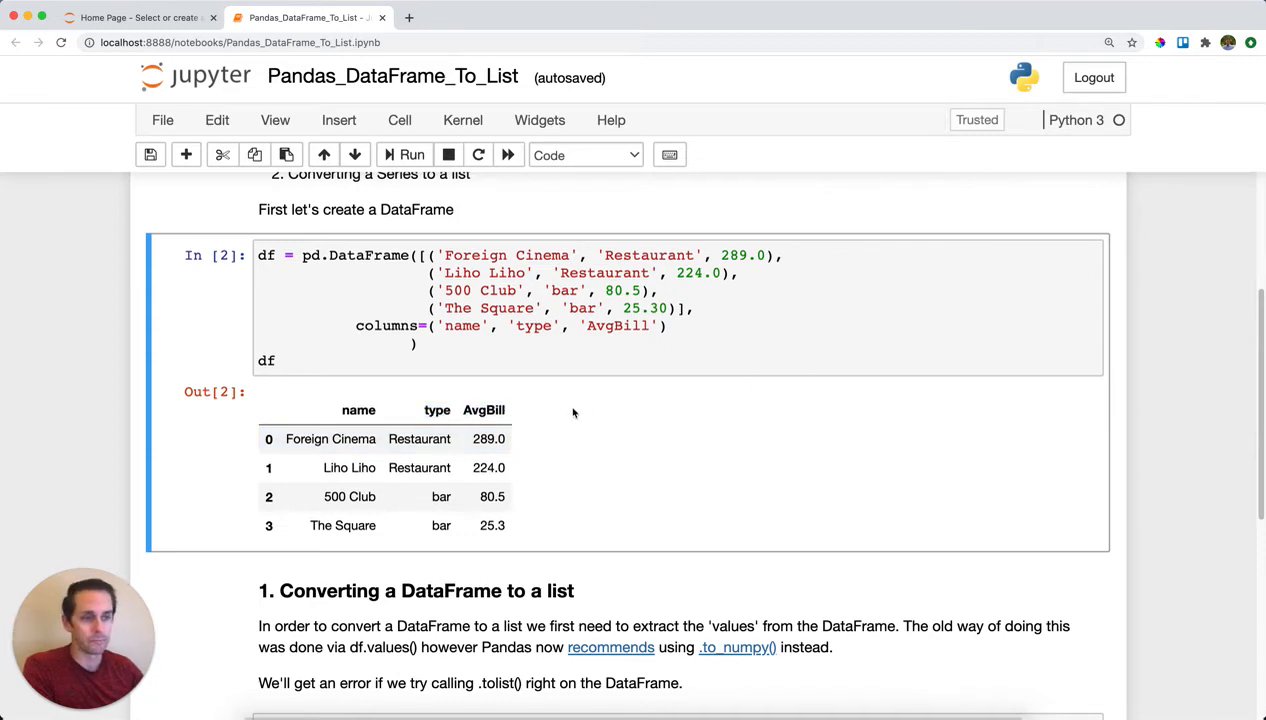
# Write a try/except AttributeError cell around df.tolist() that prints 'You have an error'
pyautogui.scroll(-3)
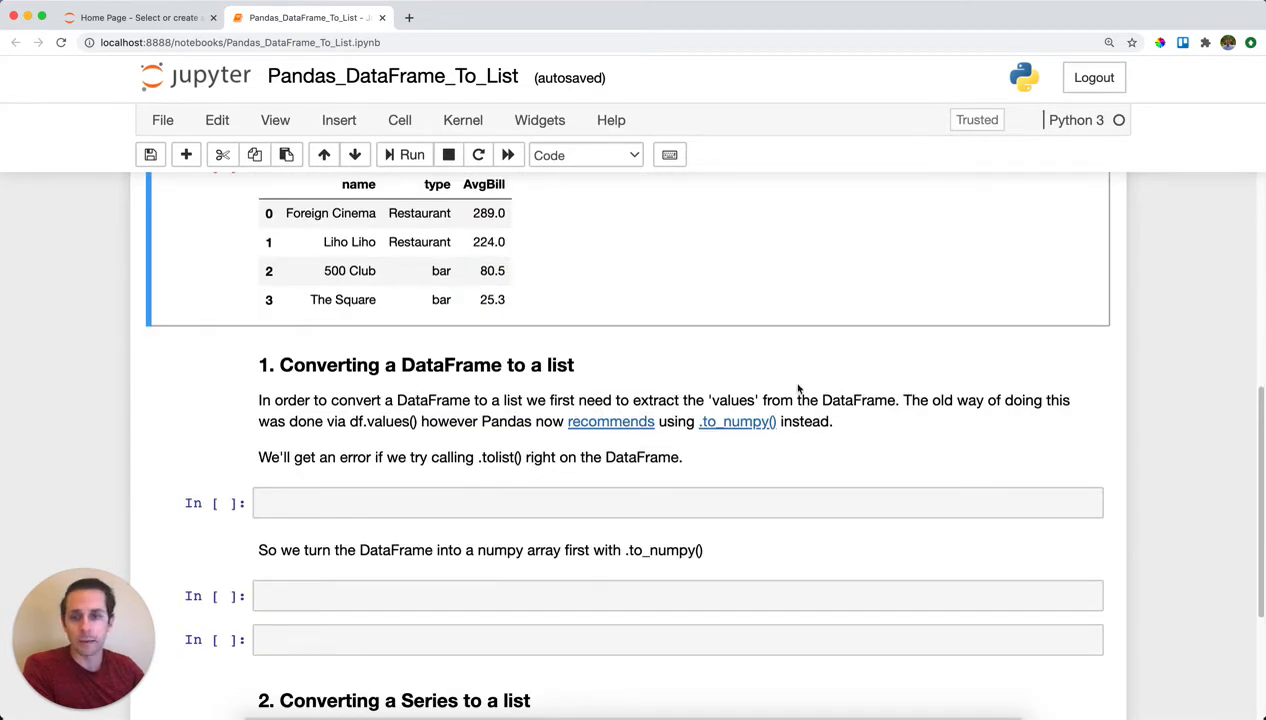
pyautogui.moveTo(823, 382)
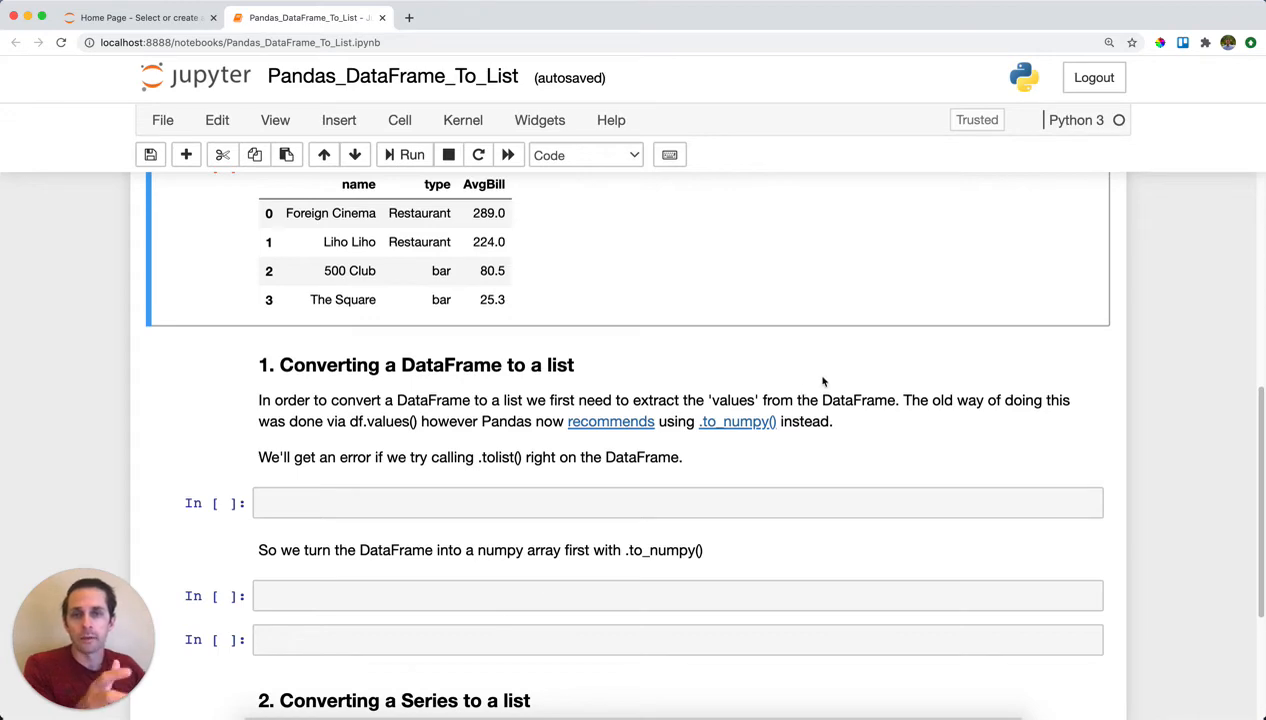
pyautogui.moveTo(962, 395)
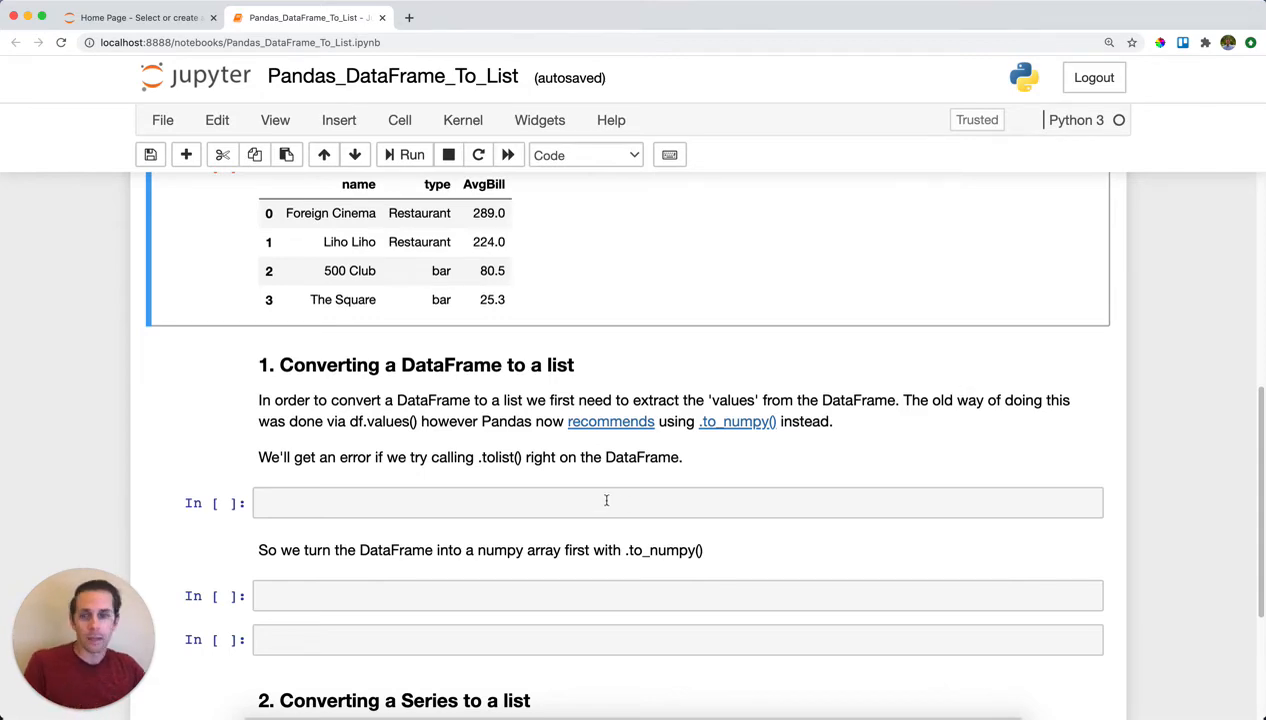
pyautogui.click(606, 502)
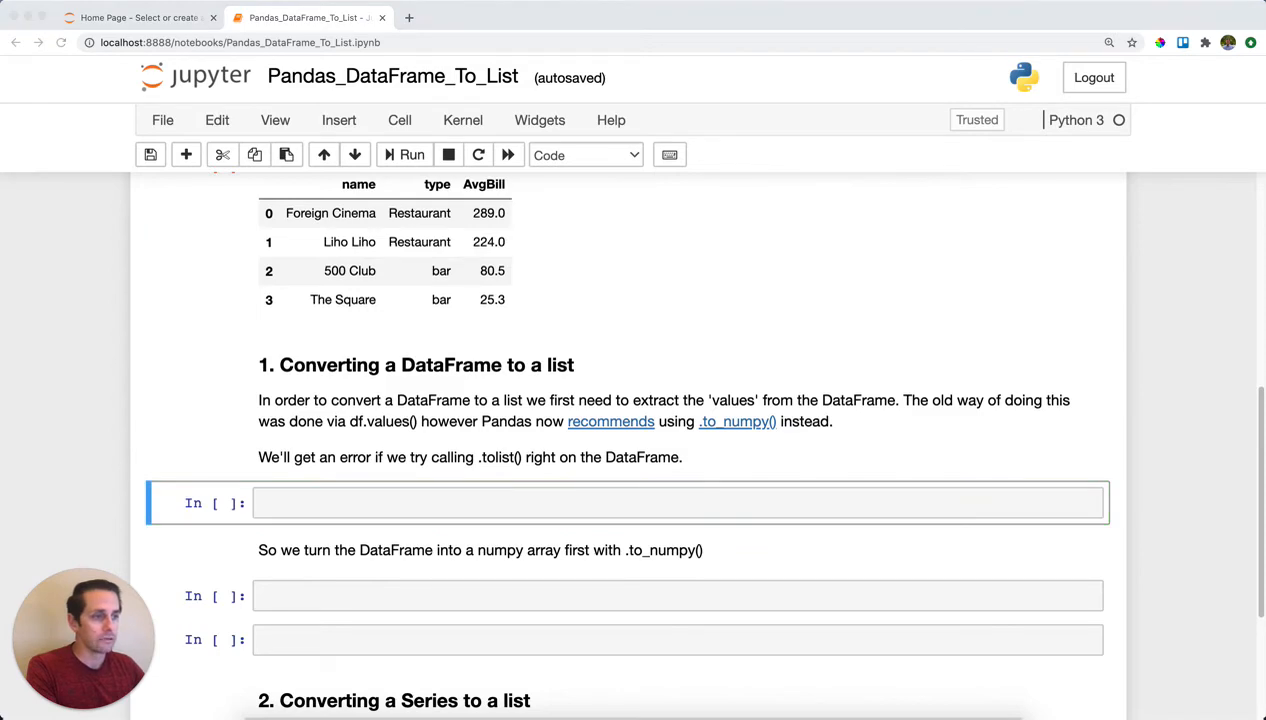
pyautogui.moveTo(480, 531)
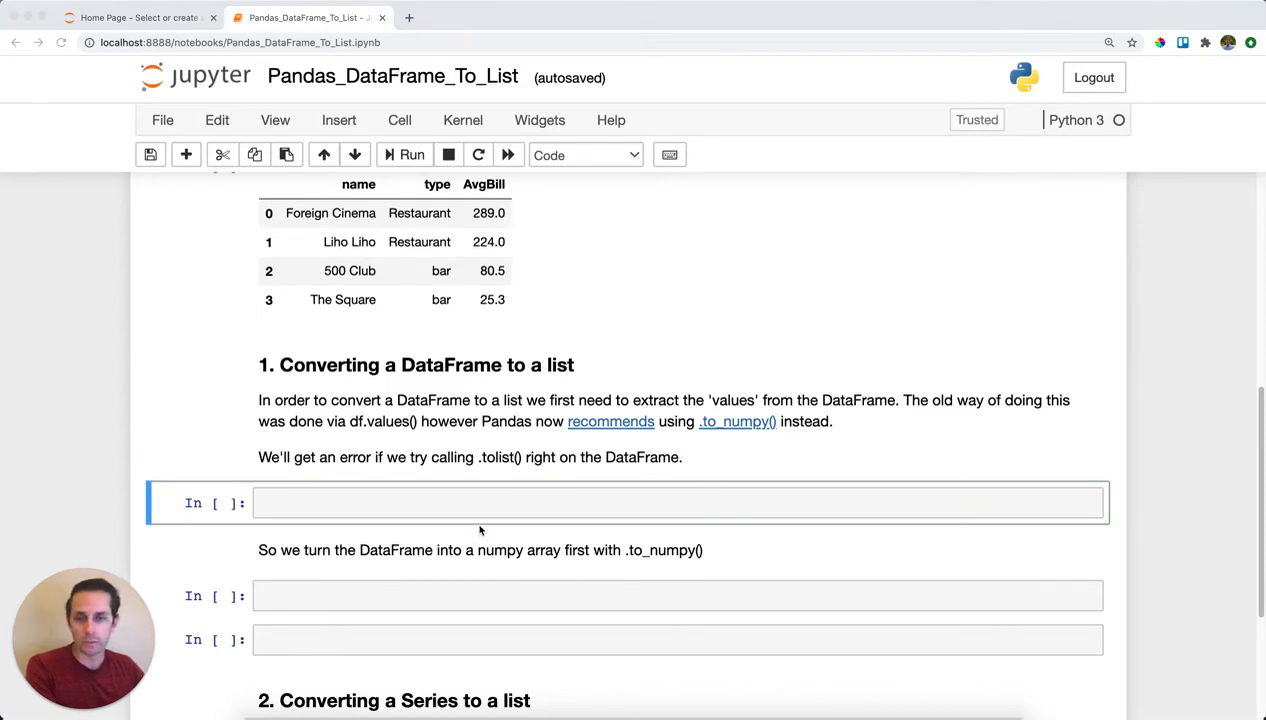
pyautogui.write('df.tolist()')
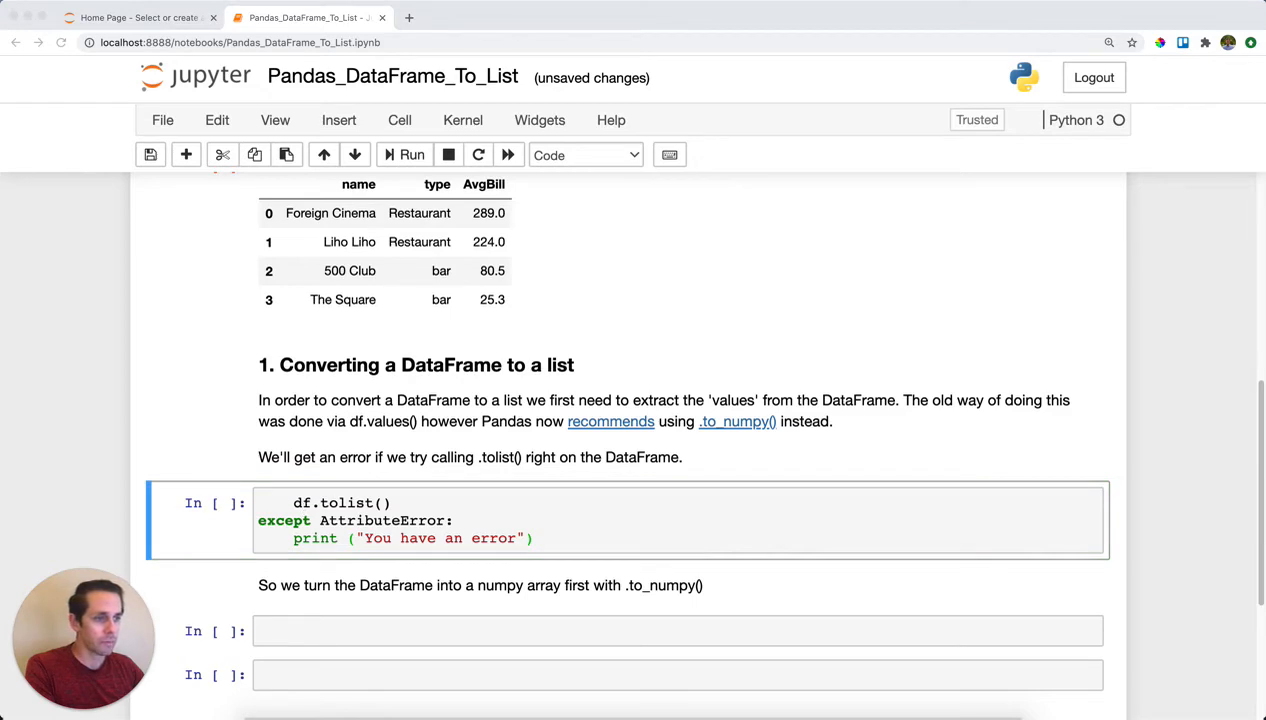
pyautogui.click(267, 520)
pyautogui.write('try:')
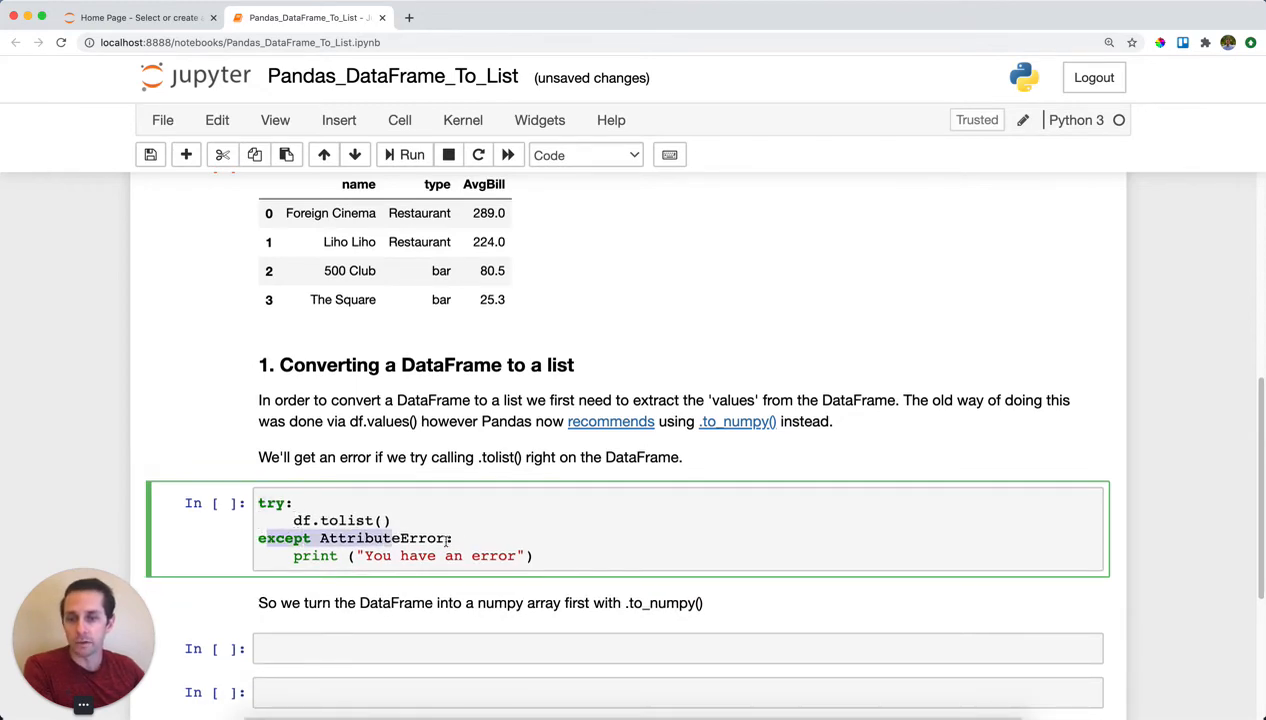
# Run the tolist test cell and view the 'You have an error' output
pyautogui.click(411, 154)
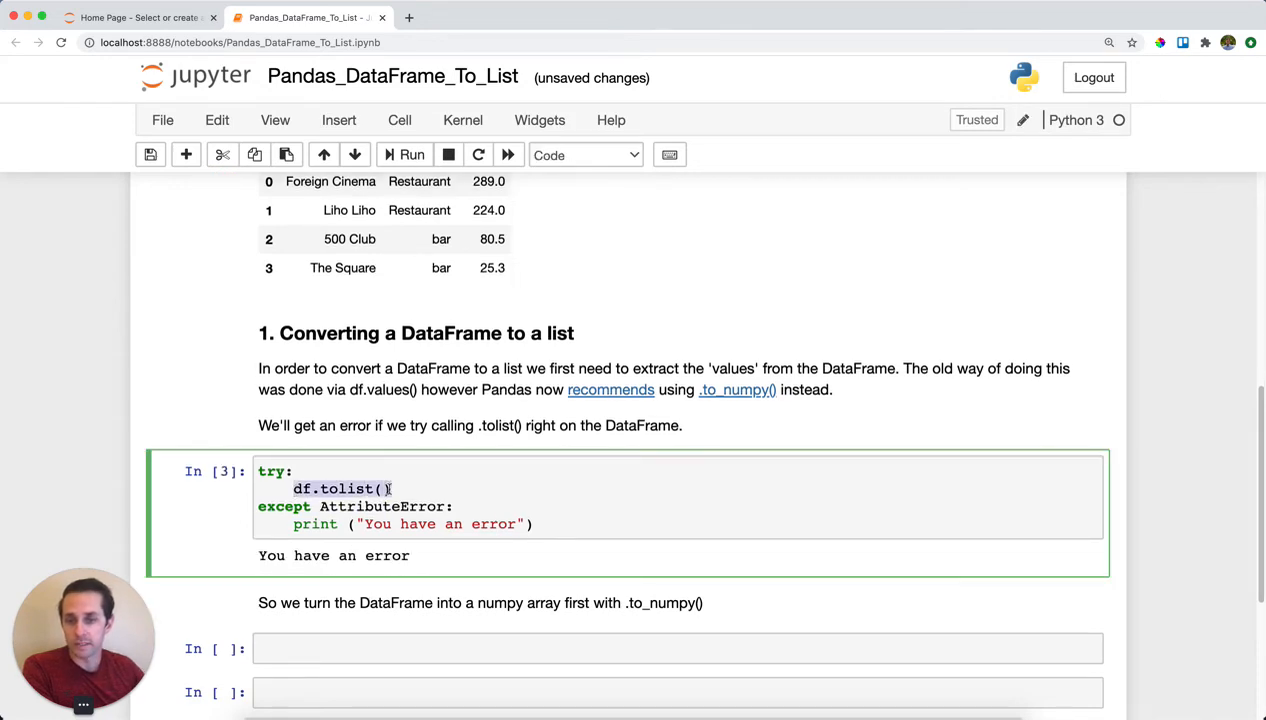
pyautogui.scroll(-3)
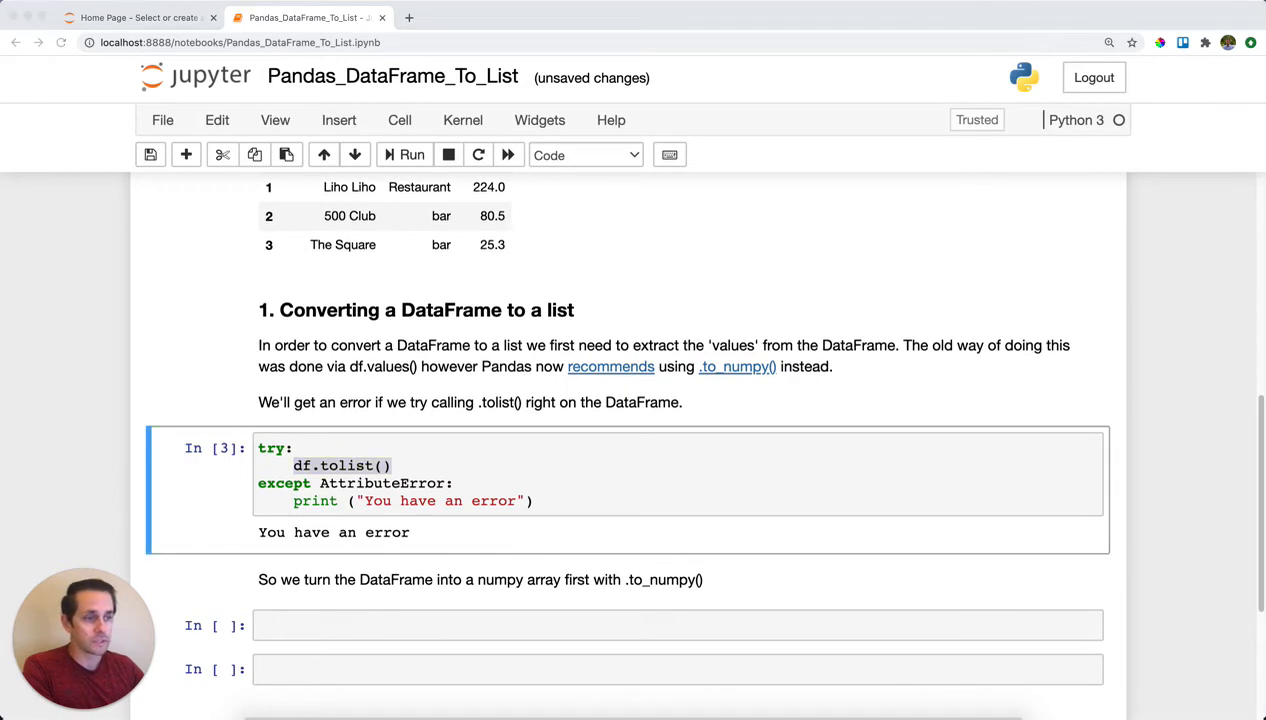
pyautogui.scroll(-3)
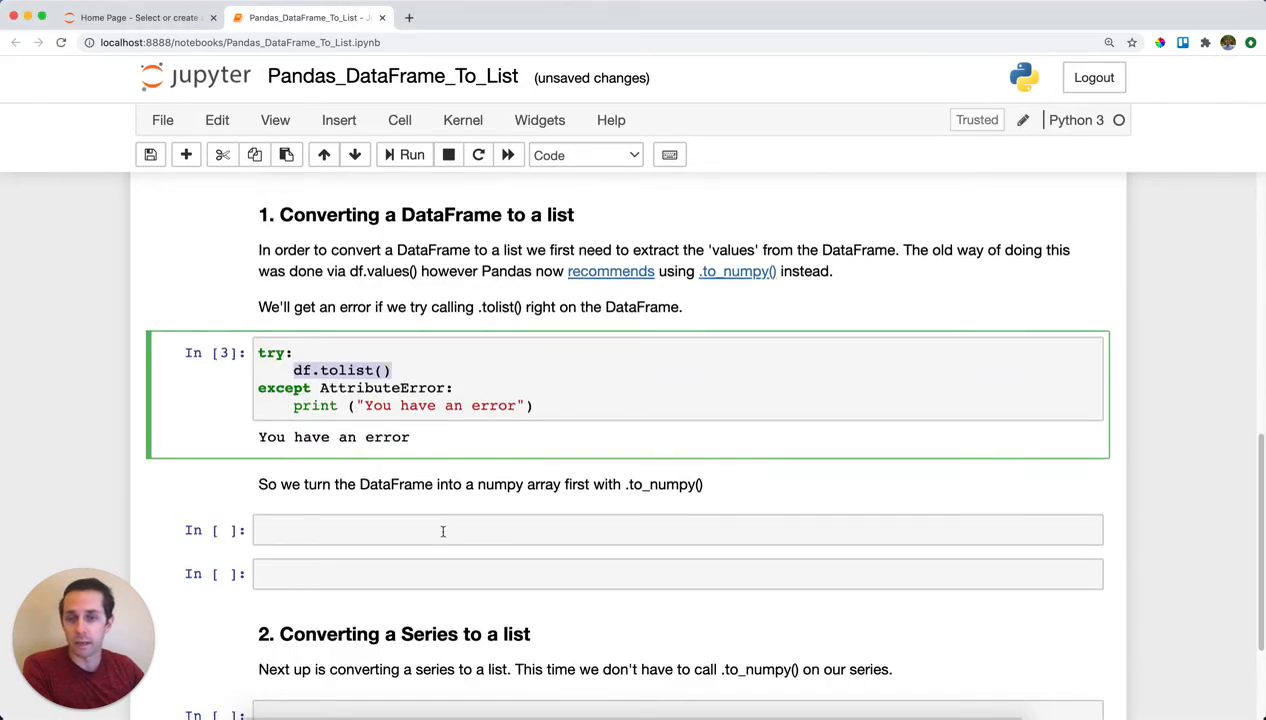
# Run df.to_numpy() for an object array, then enter df.to_numpy().tolist() for nested lists
pyautogui.write('df.to_numpy()')
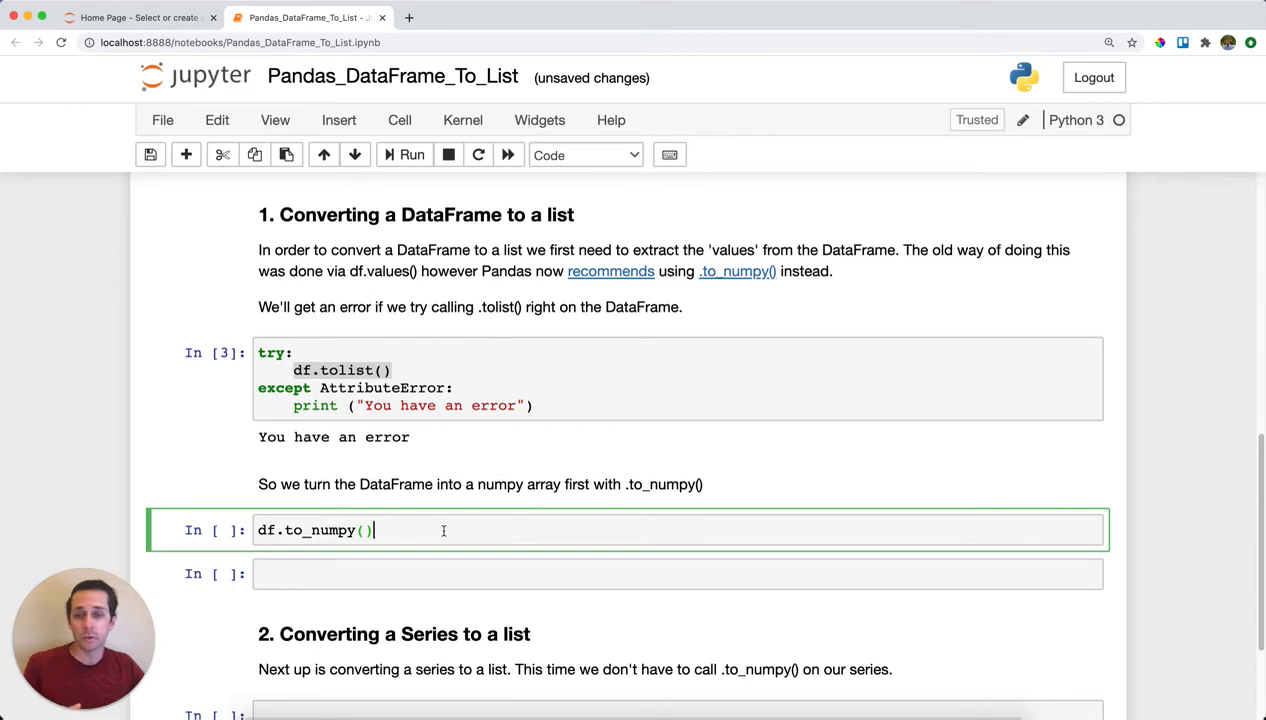
pyautogui.press('shift+enter')
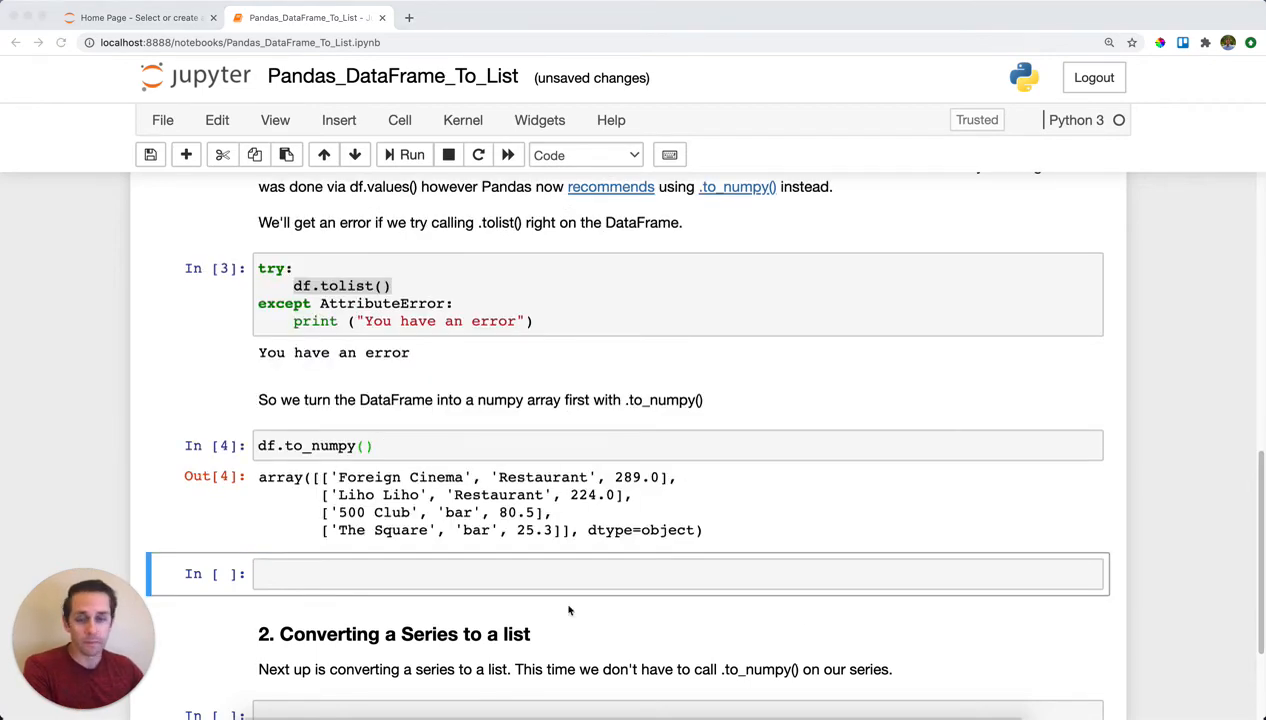
pyautogui.write('df.to_numpy().tolist()')
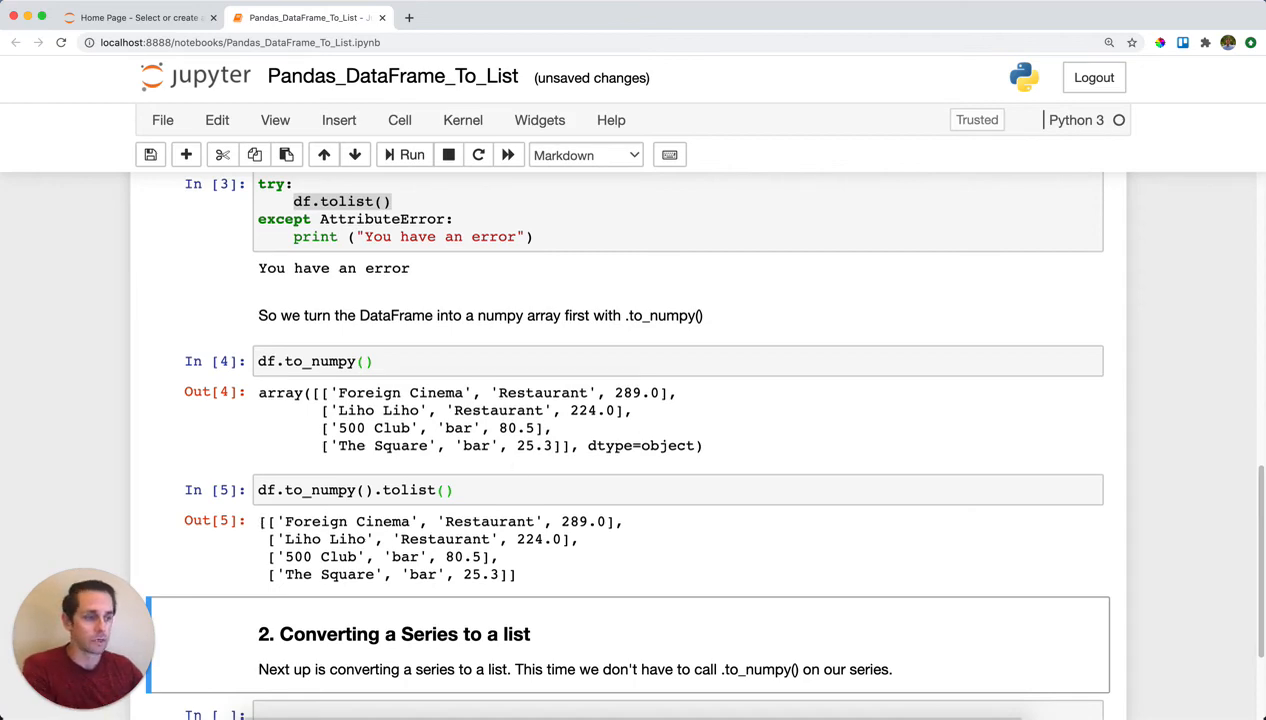
pyautogui.moveTo(778, 535)
pyautogui.write("df['name'].tolist()")
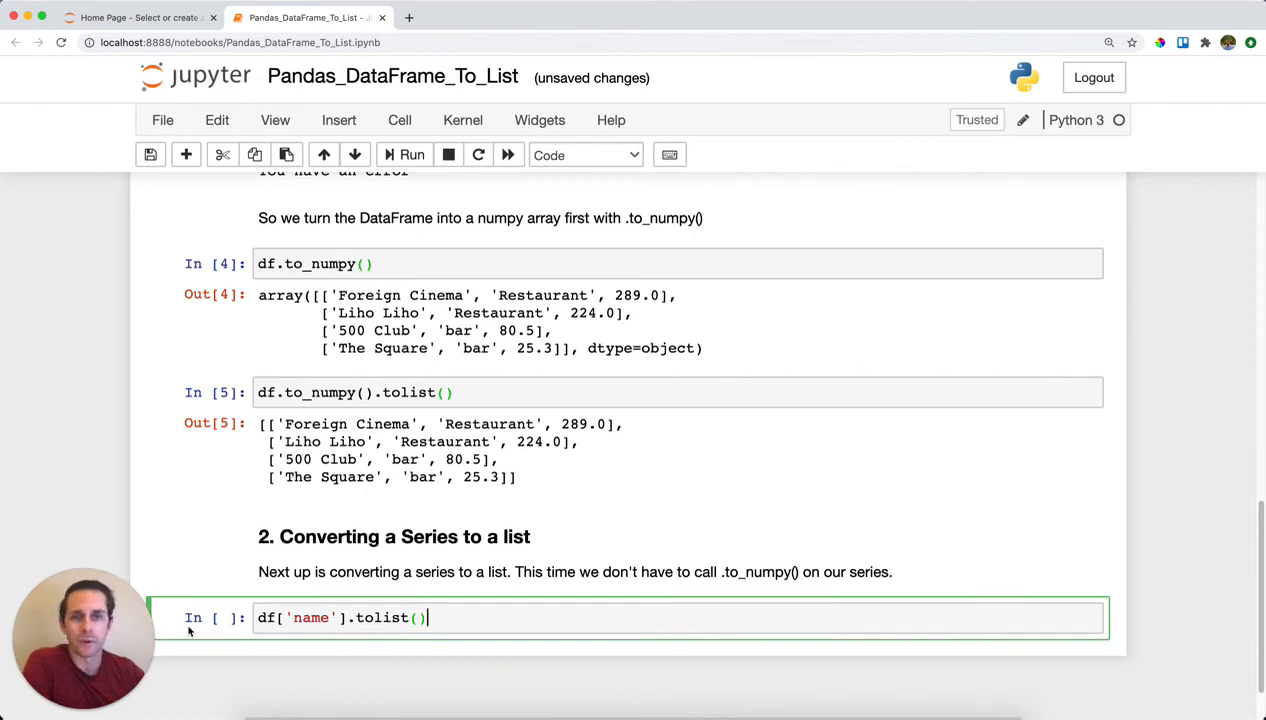
# Change the cell to df['name'].tolist() and rerun it to list the four restaurant names
pyautogui.doubleClick(311, 617)
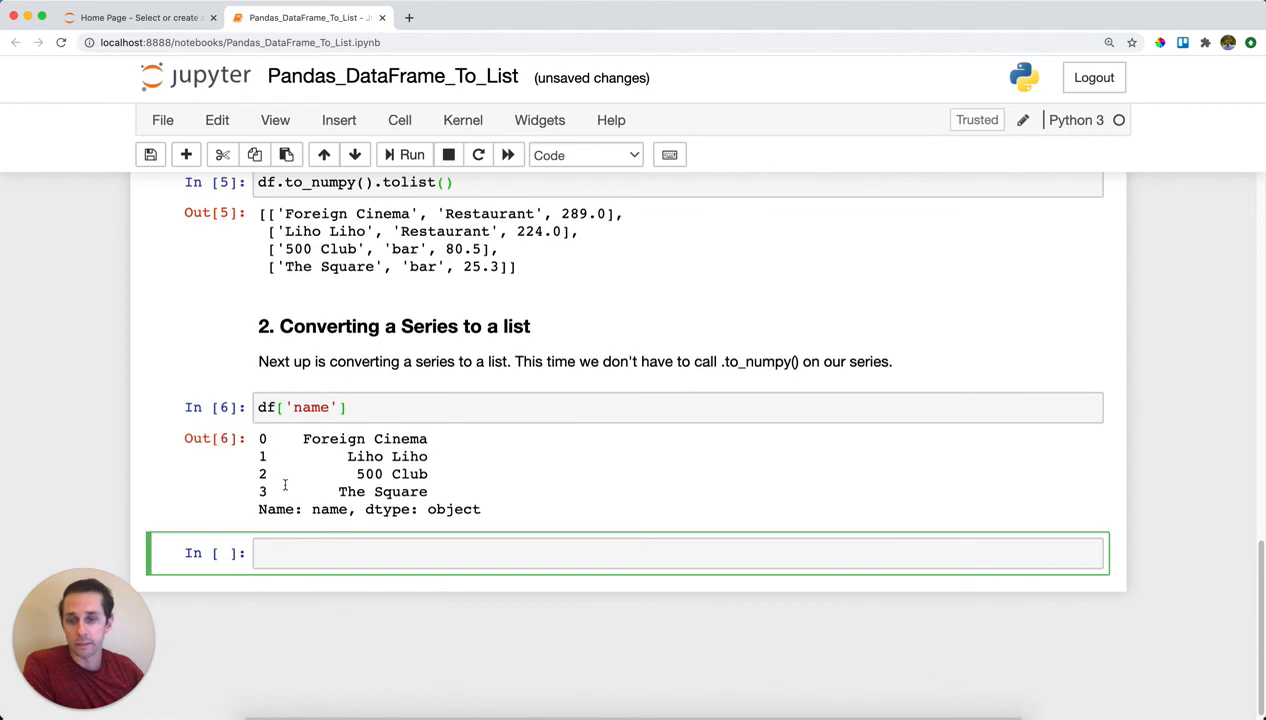
pyautogui.write('.tolist()')
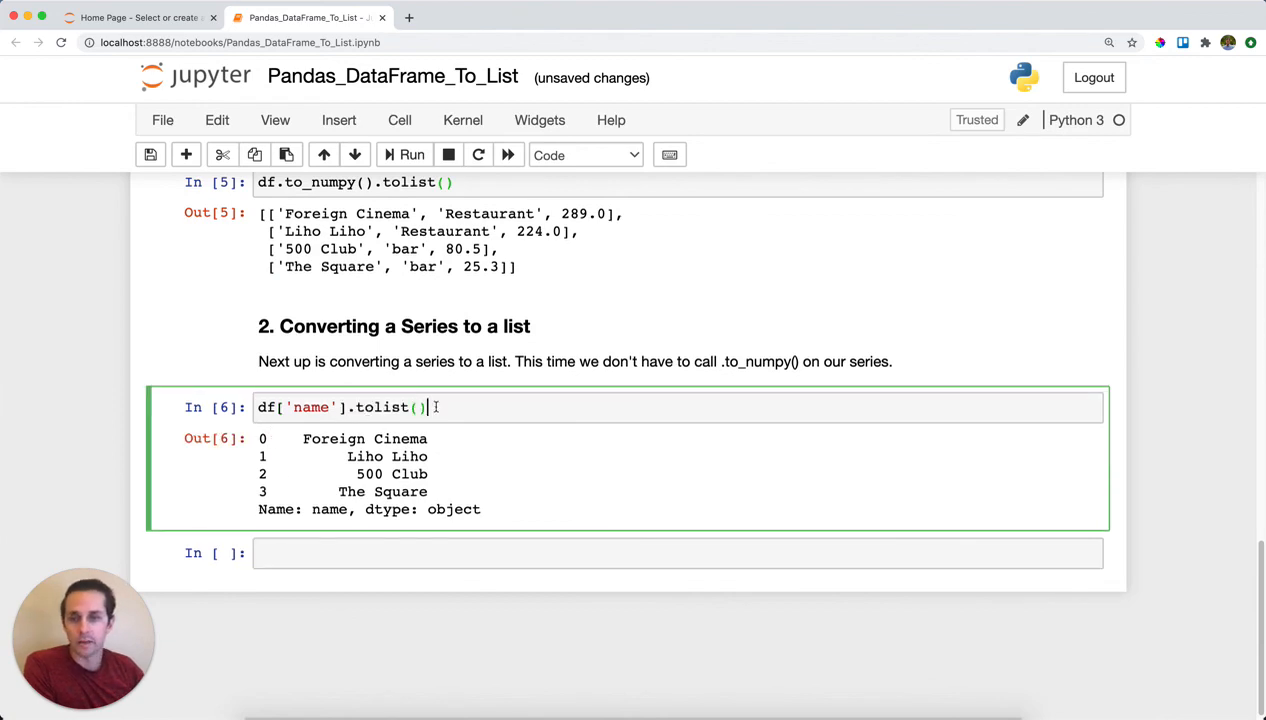
pyautogui.click(411, 154)
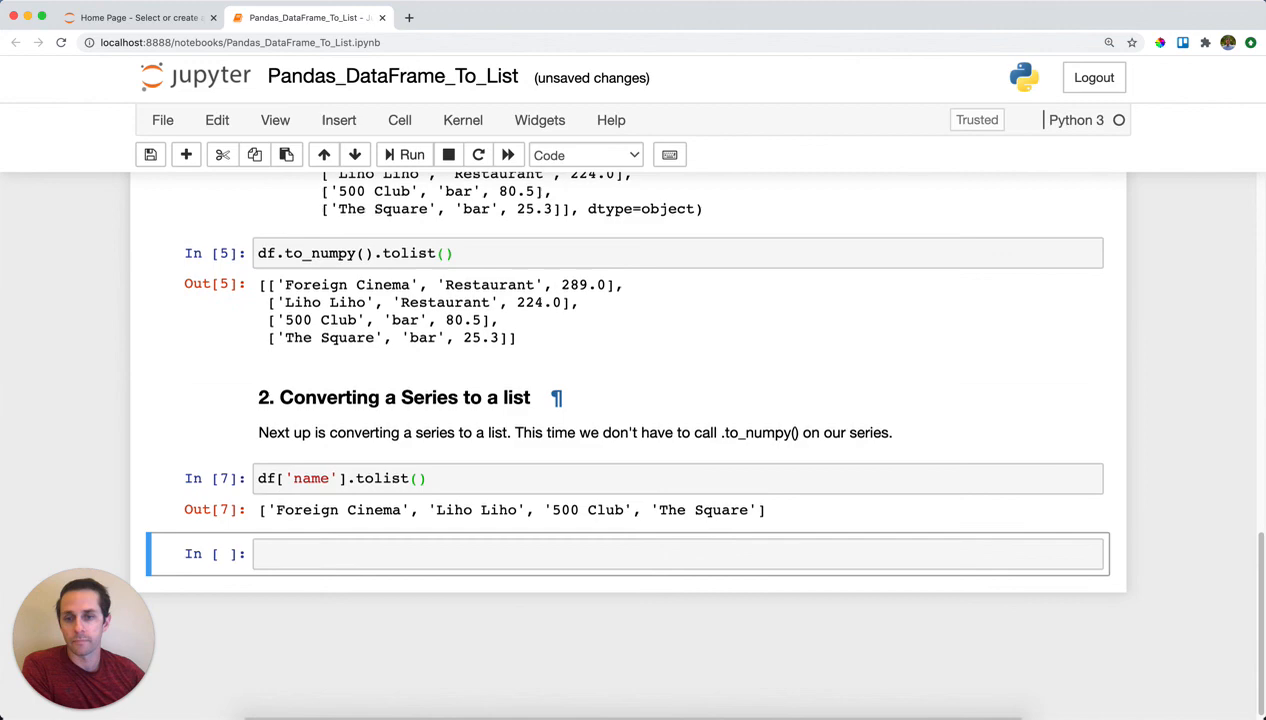